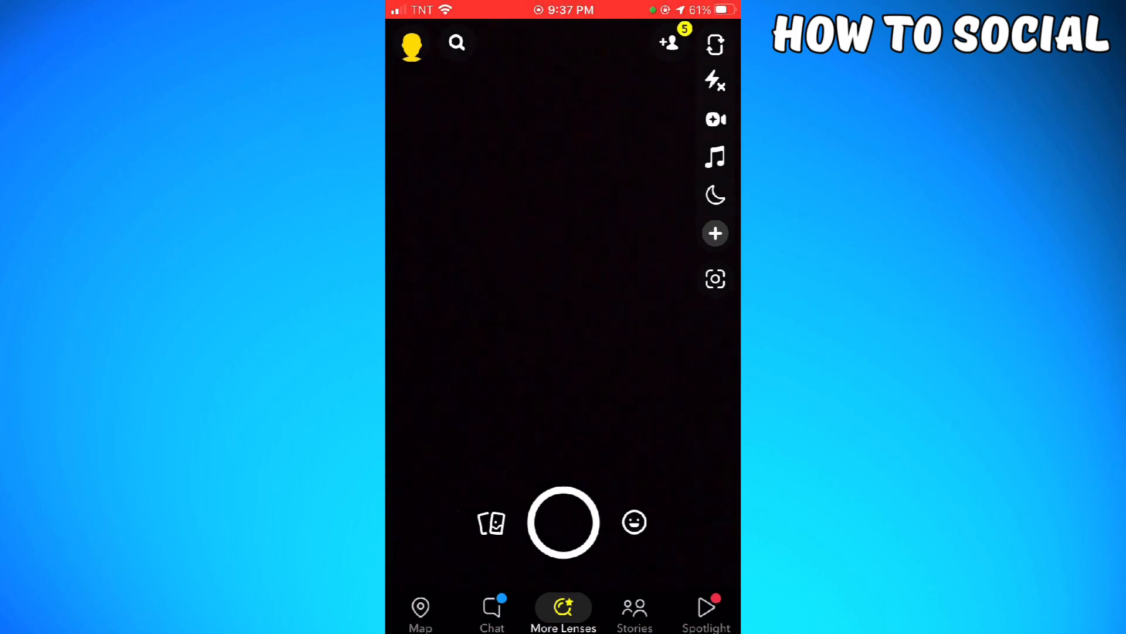
Go to the account profile and reach the Create Public Profile introduction.
click(412, 43)
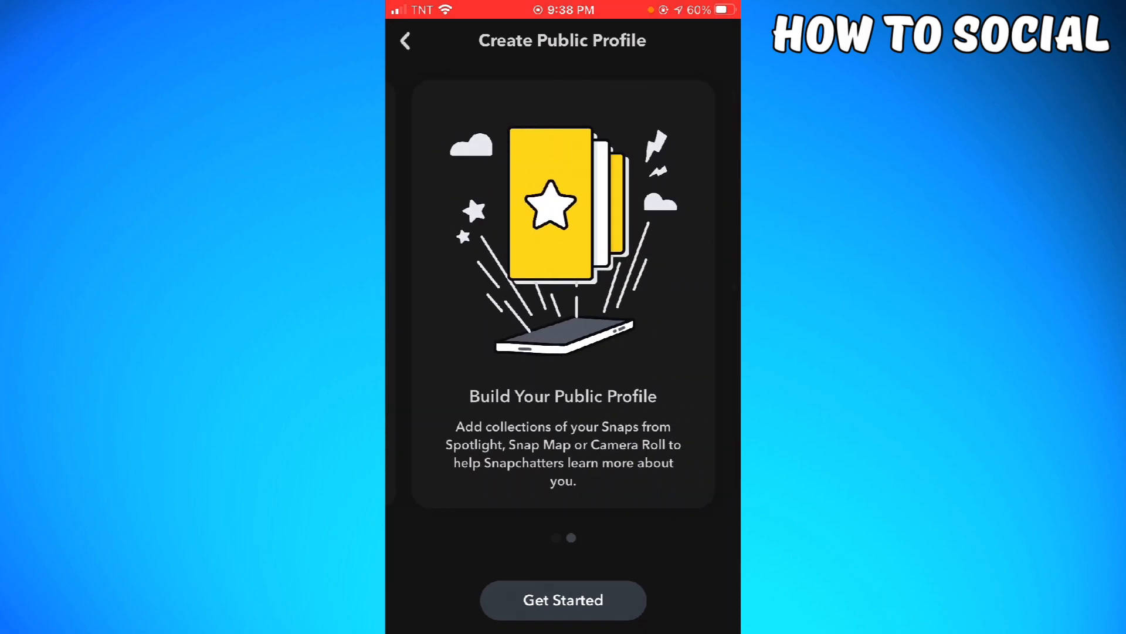
Begin Public Profile setup from the Build Your Public Profile screen.
click(562, 600)
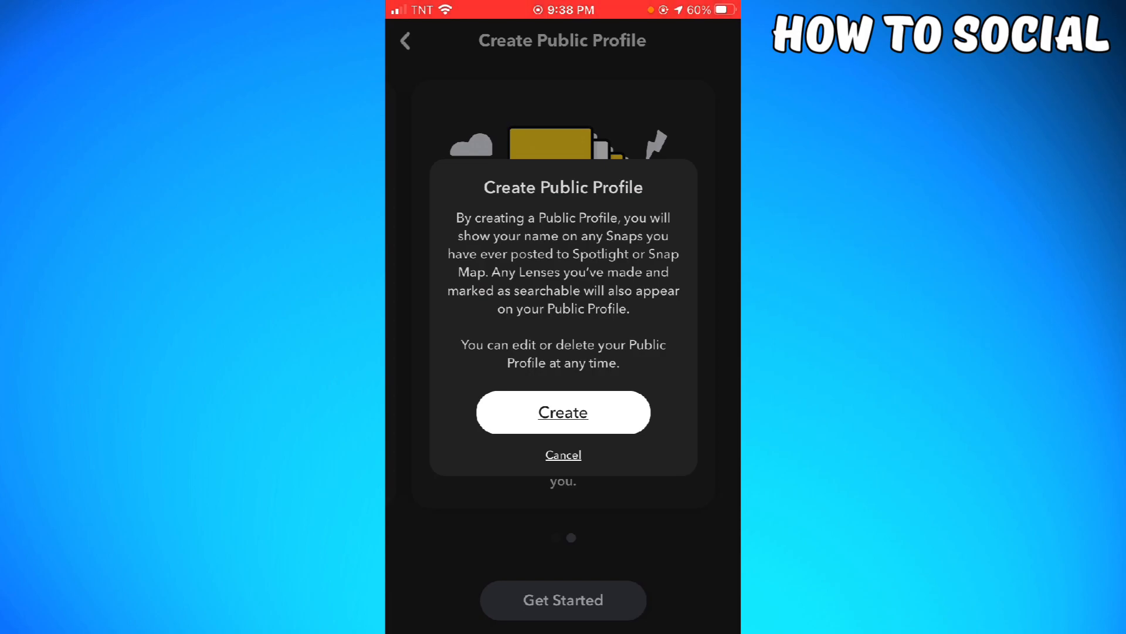
Confirm creation, then view My Public Profile with its name, subscriber count and Stories section.
click(563, 412)
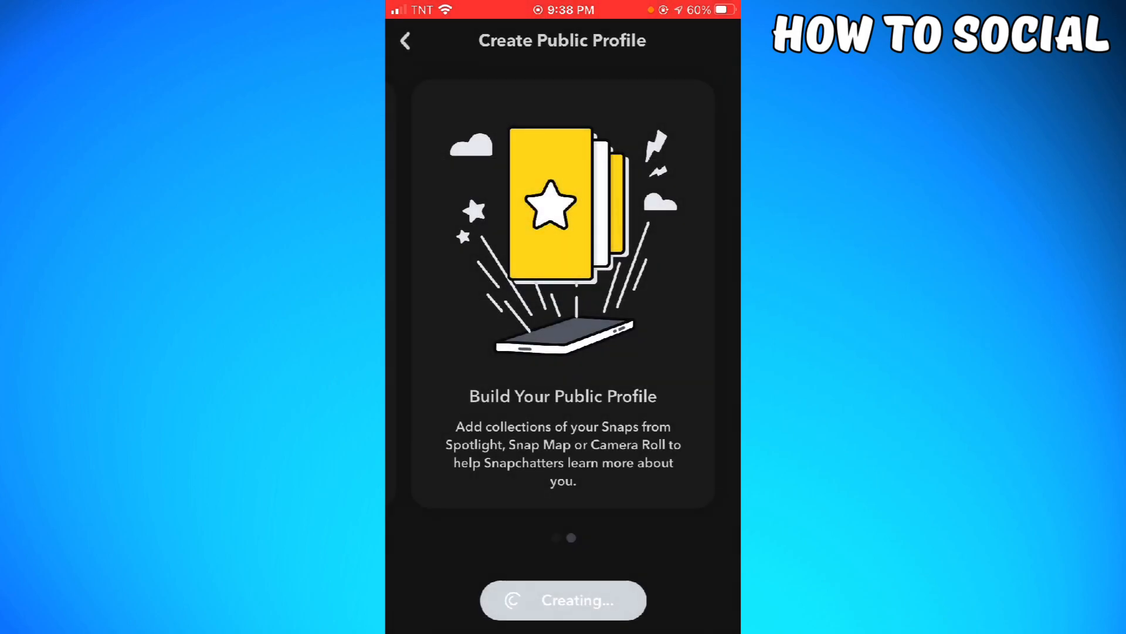
click(562, 599)
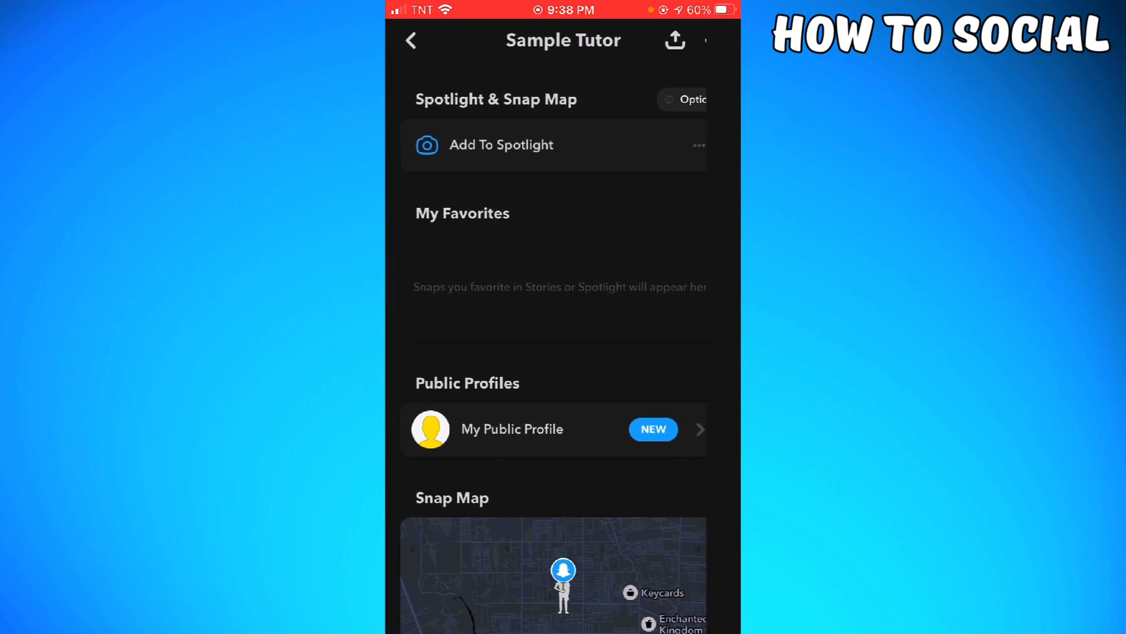
click(511, 430)
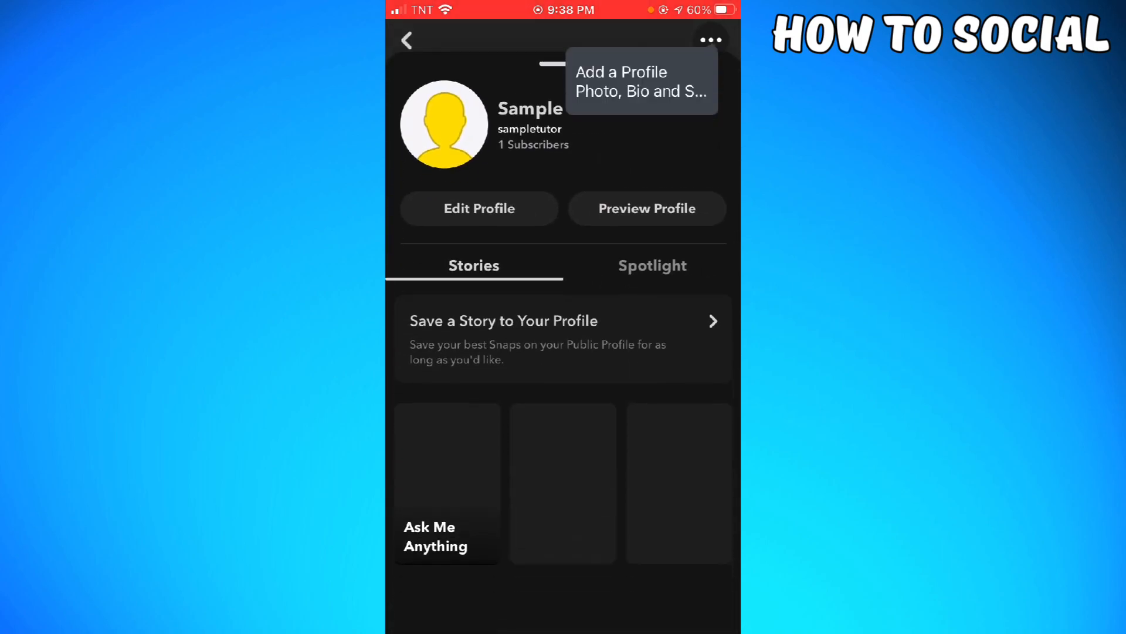
scroll(down, 3)
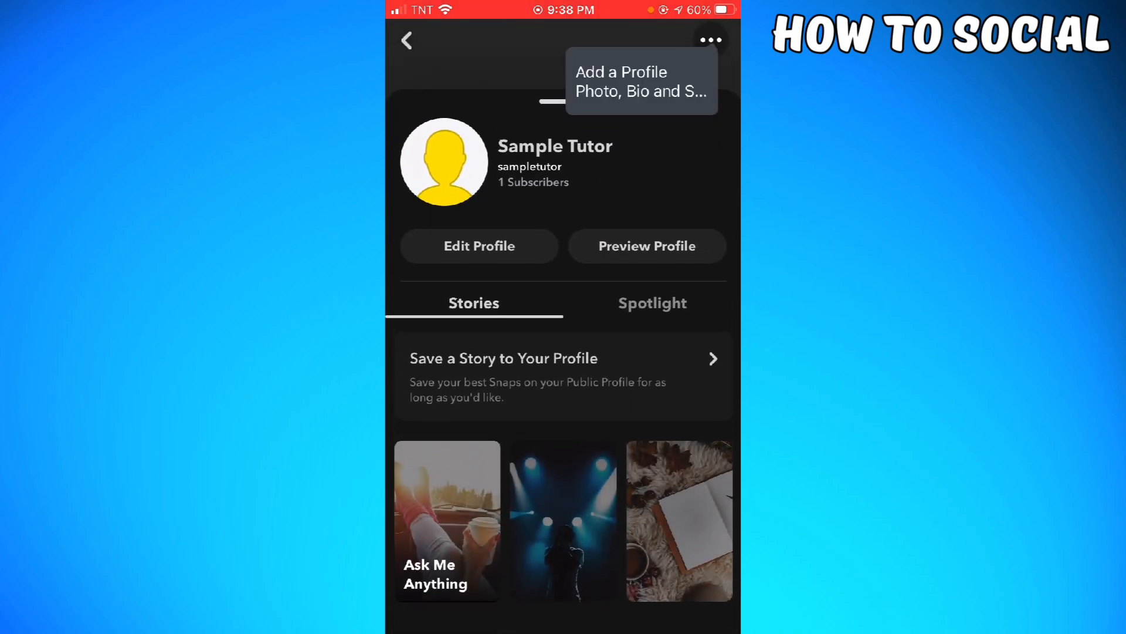